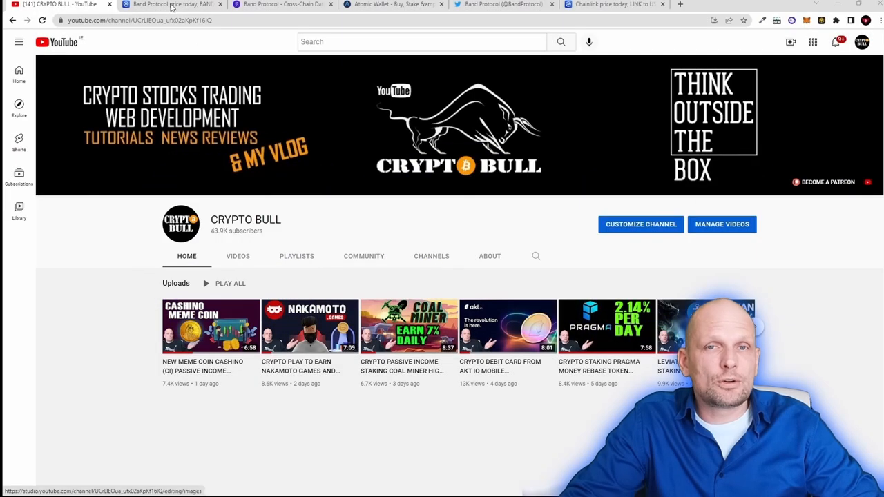
Switch to the 'Band Protocol price today' tab showing $5.15B market cap.
left_click(171, 4)
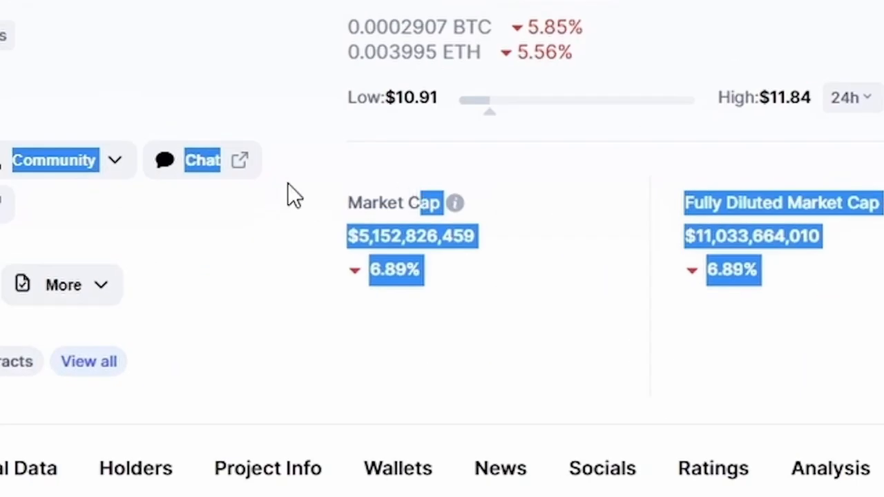
left_click(390, 235)
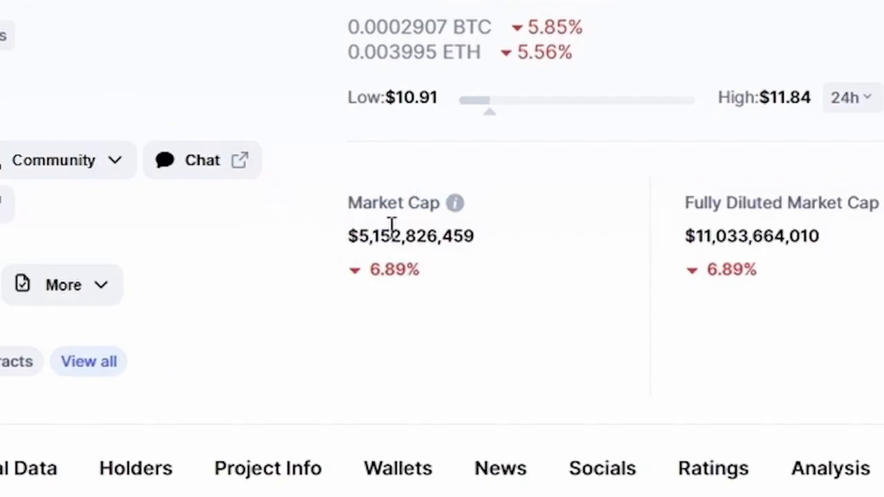
mouse_move(436, 245)
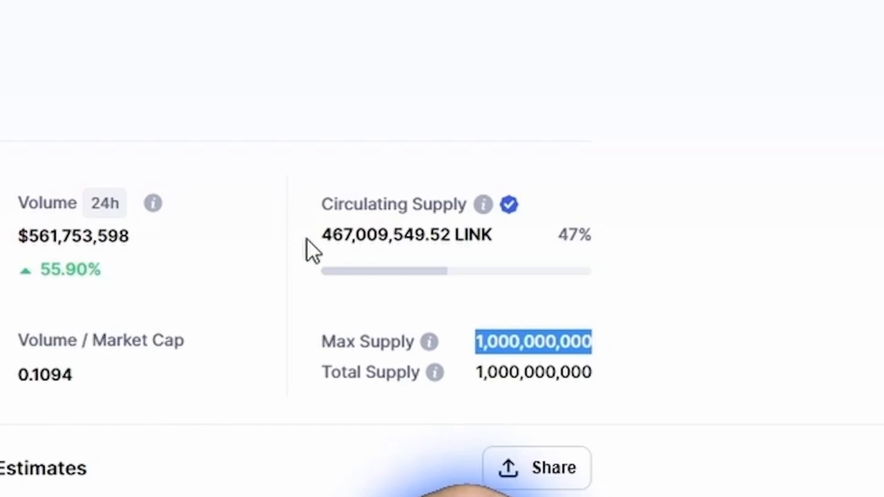
mouse_move(321, 245)
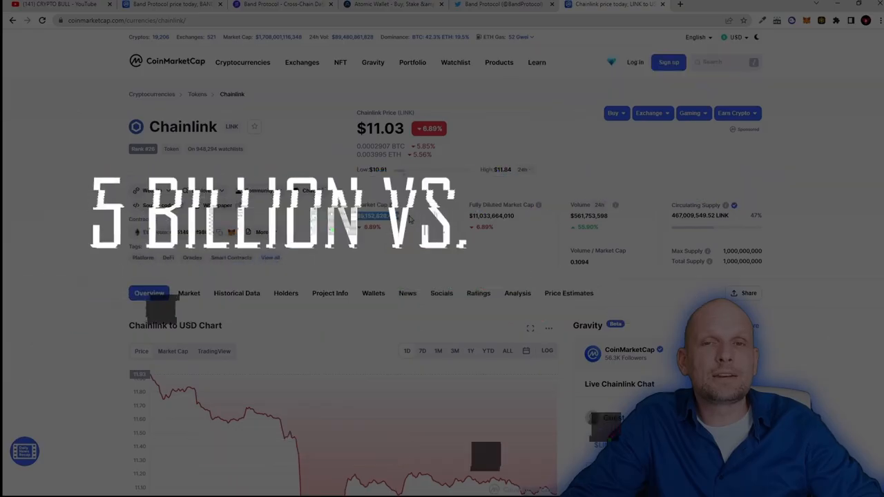
left_click(169, 5)
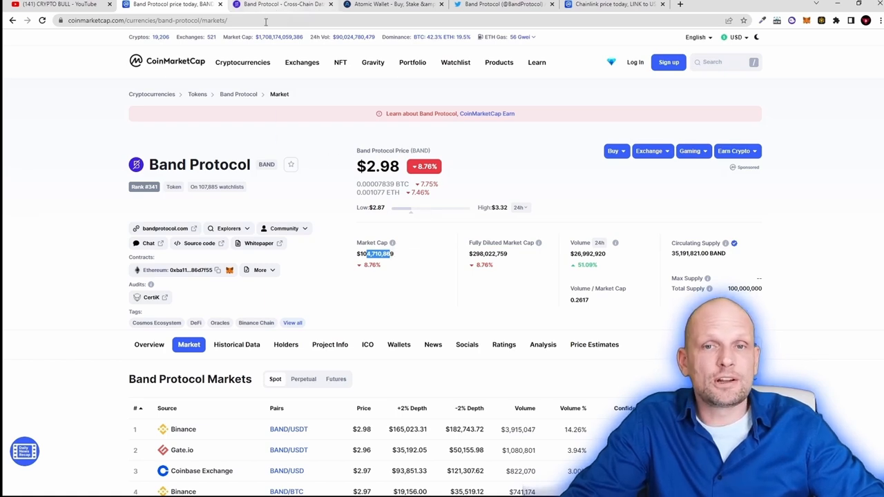
scroll("down", 3)
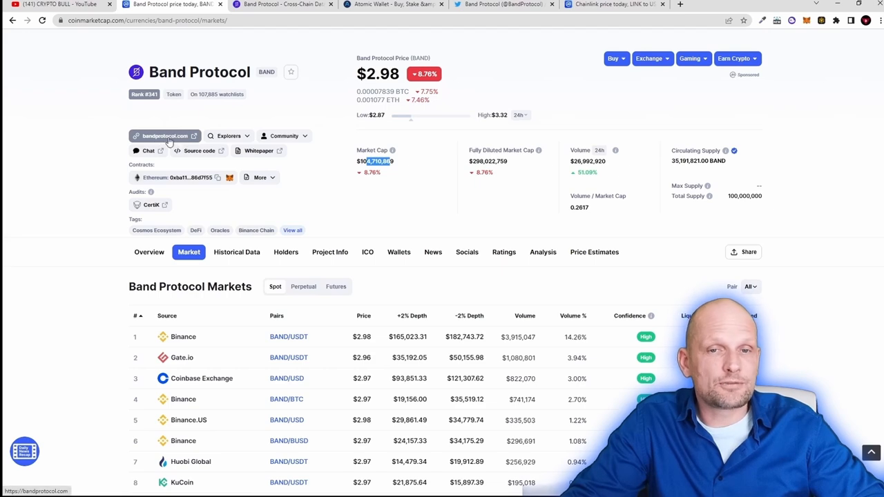
scroll("down", 3)
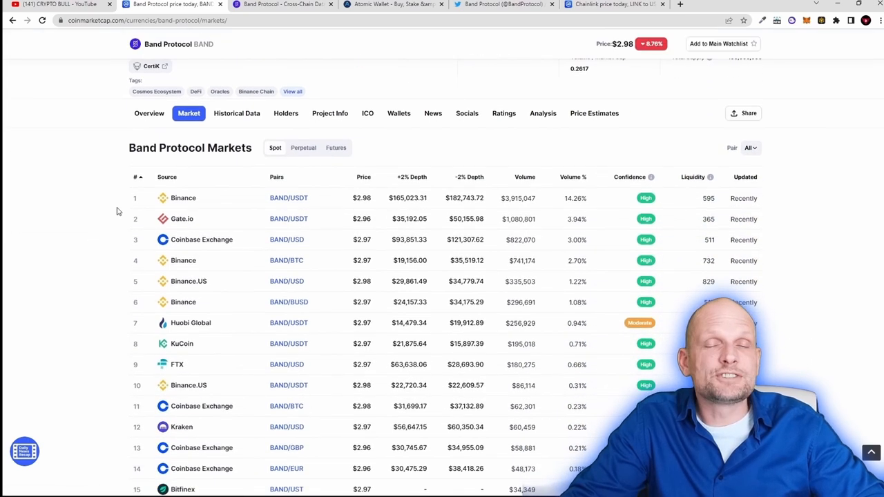
mouse_move(114, 207)
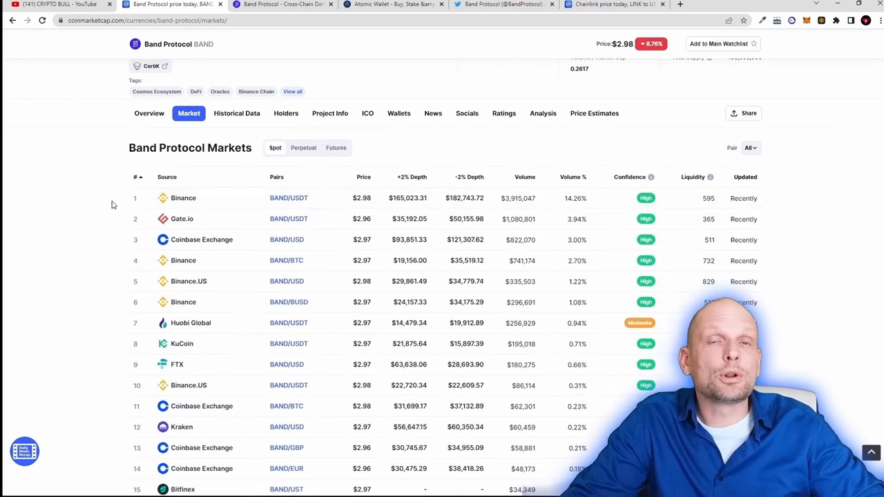
mouse_move(131, 202)
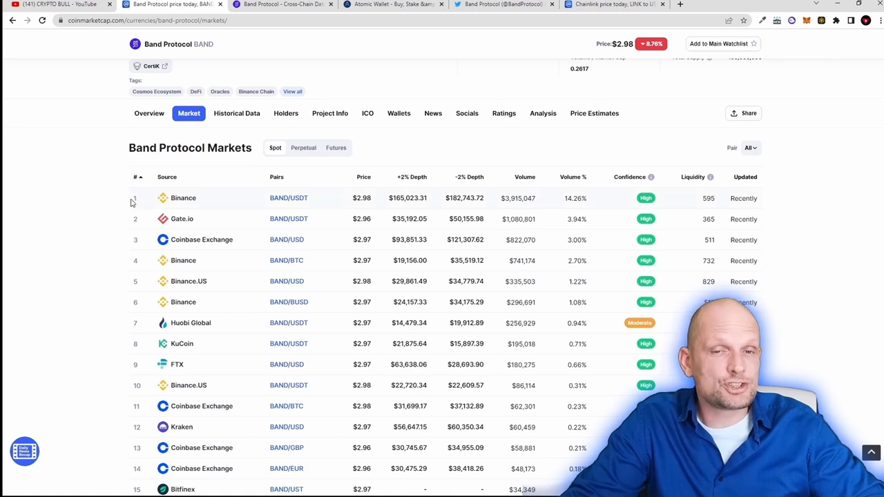
key("ctrl+plus")
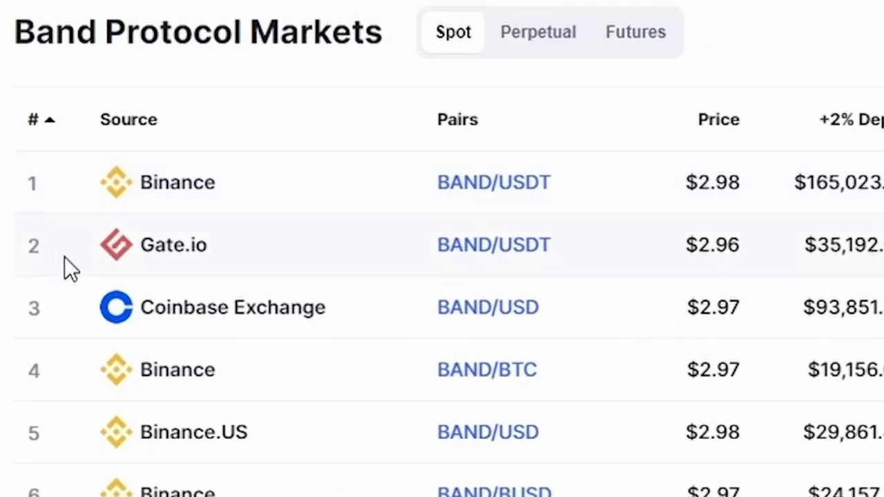
mouse_move(107, 332)
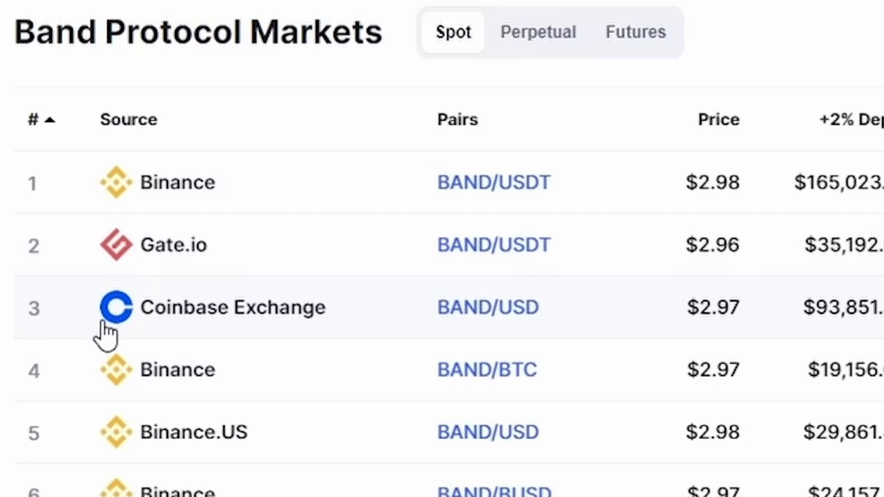
mouse_move(107, 328)
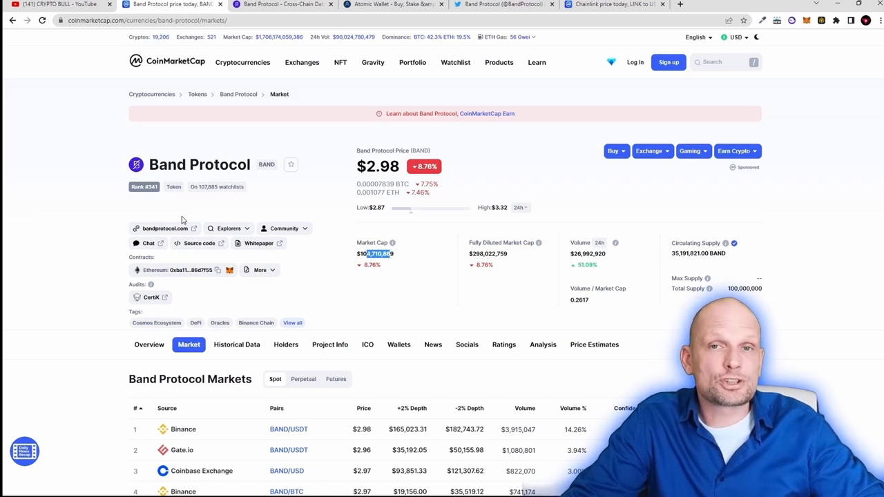
left_click(164, 228)
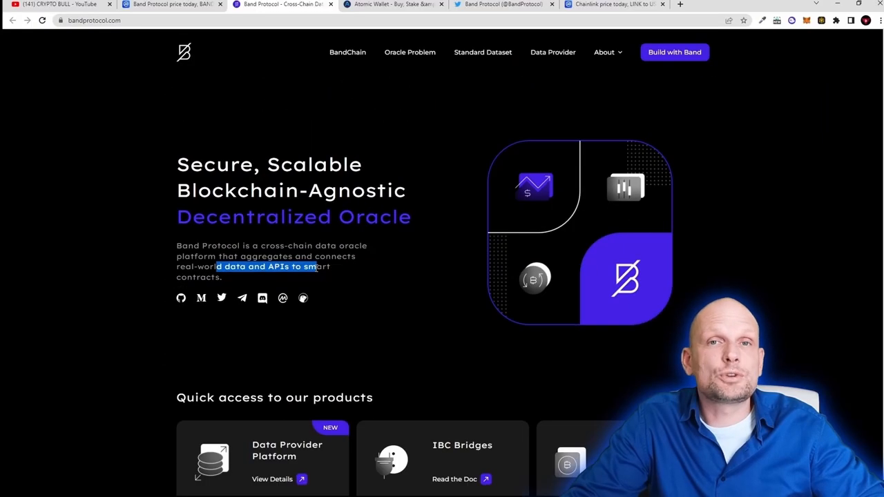
Scroll bandprotocol.com down to the product cards, from Data Provider Platform to Tech Spec.
scroll("down", 3)
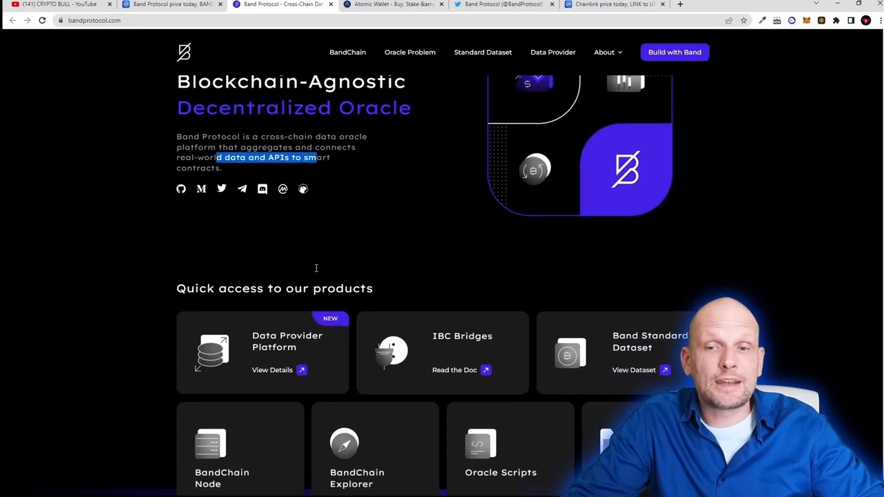
scroll("down", 3)
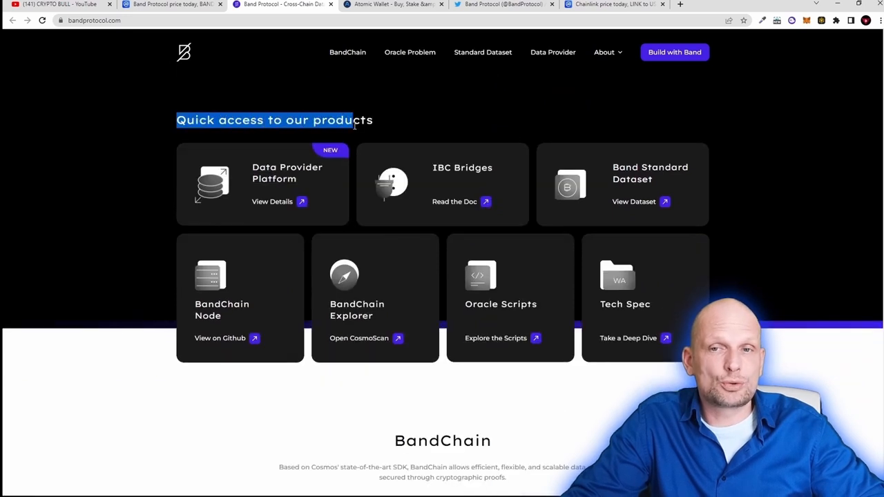
mouse_move(358, 337)
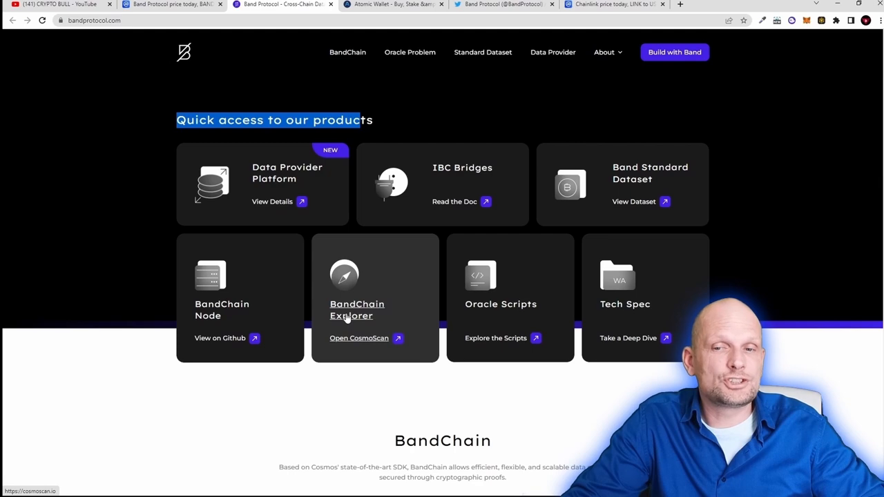
Scroll down to BandChain's stats showing 90 validators and ~6-second request time.
scroll("down", 3)
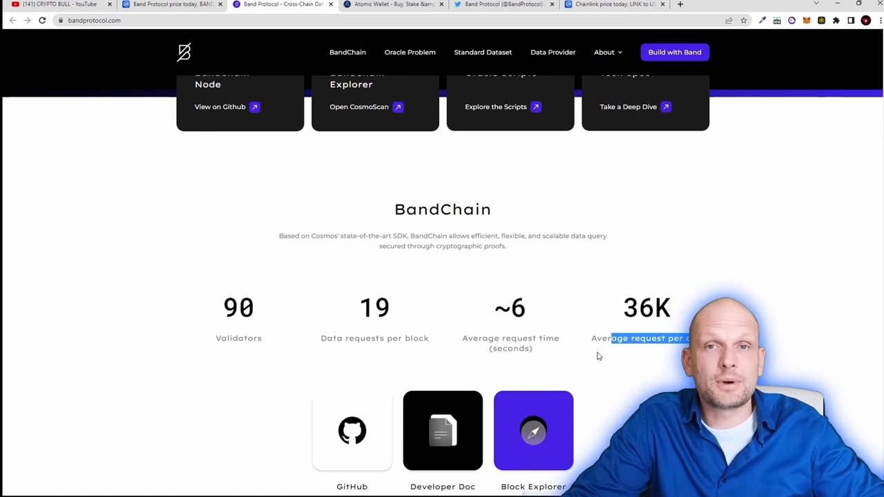
Scroll down to the Band Token section on delegated Proof-of-Stake security.
scroll("down", 3)
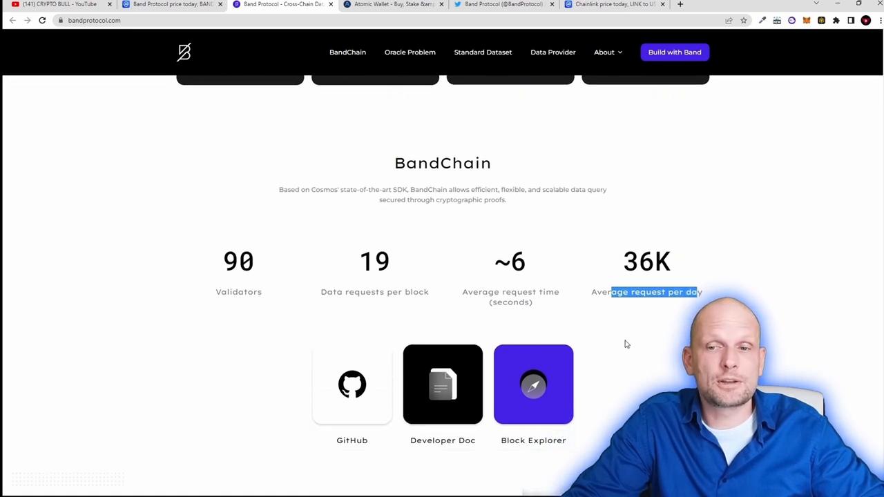
scroll("down", 3)
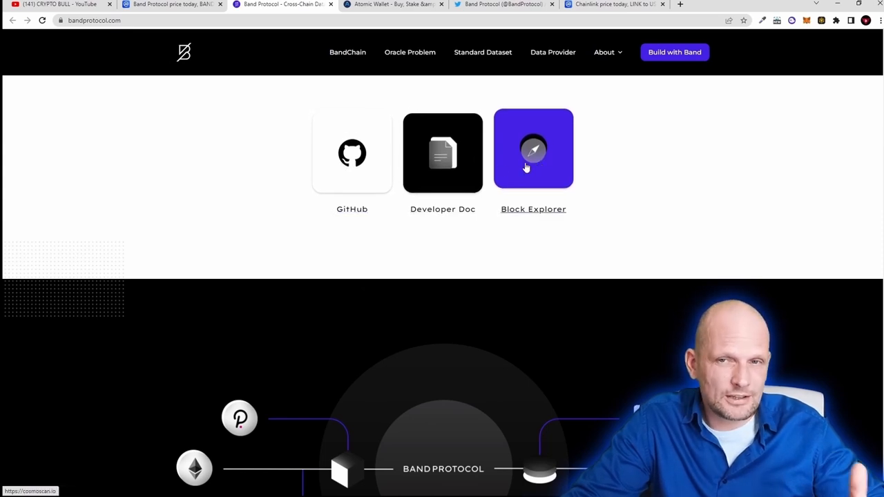
mouse_move(351, 249)
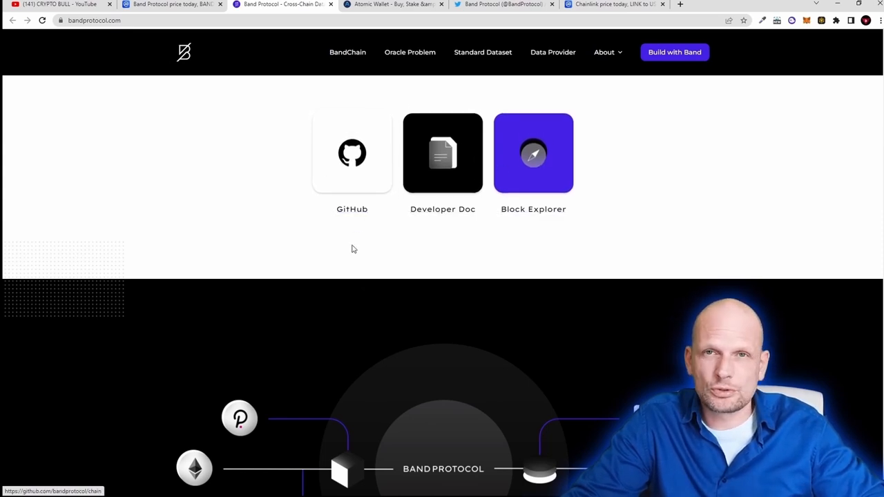
scroll("down", 3)
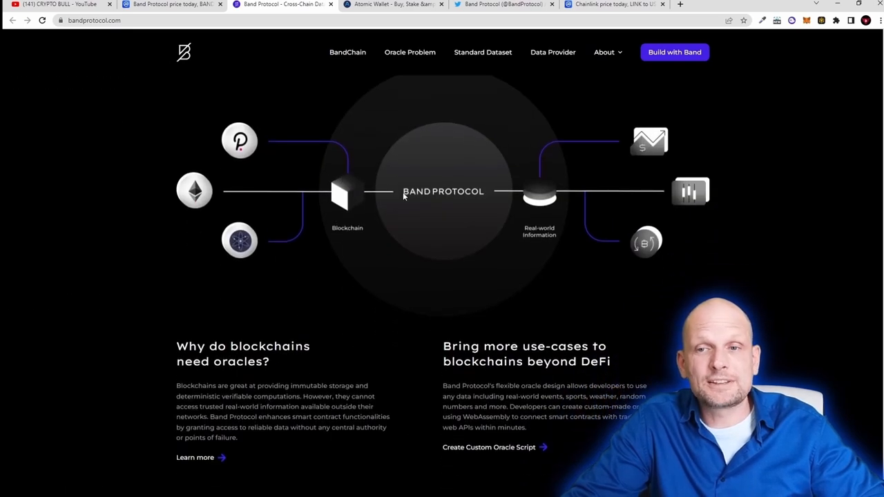
mouse_move(239, 242)
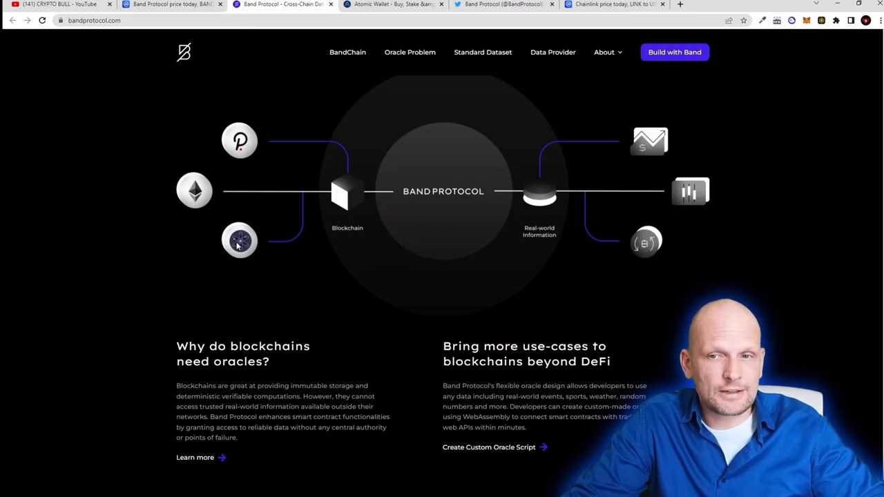
scroll("down", 3)
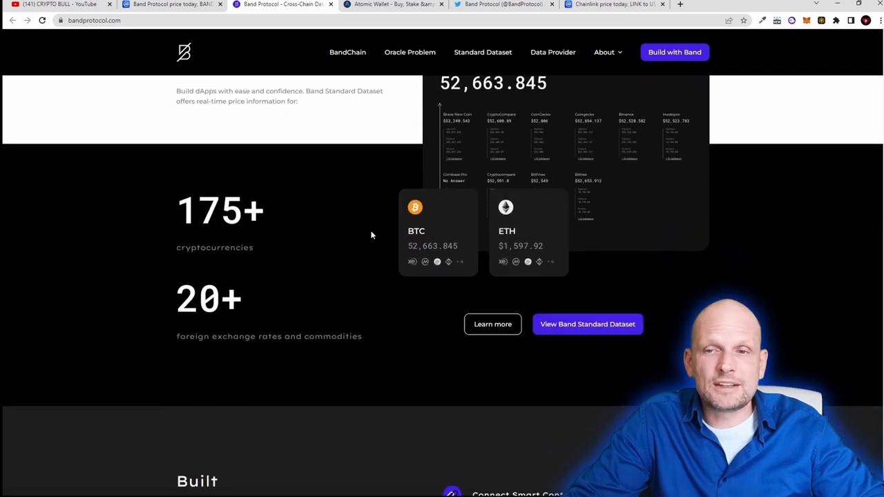
scroll("down", 3)
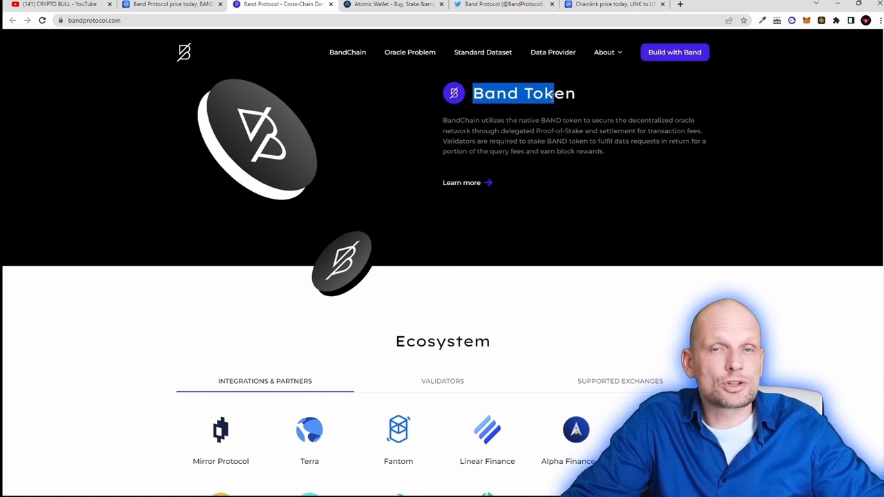
Scroll past partners like Terra, Fantom and Moonbeam to the footer's Official Channels.
scroll("down", 3)
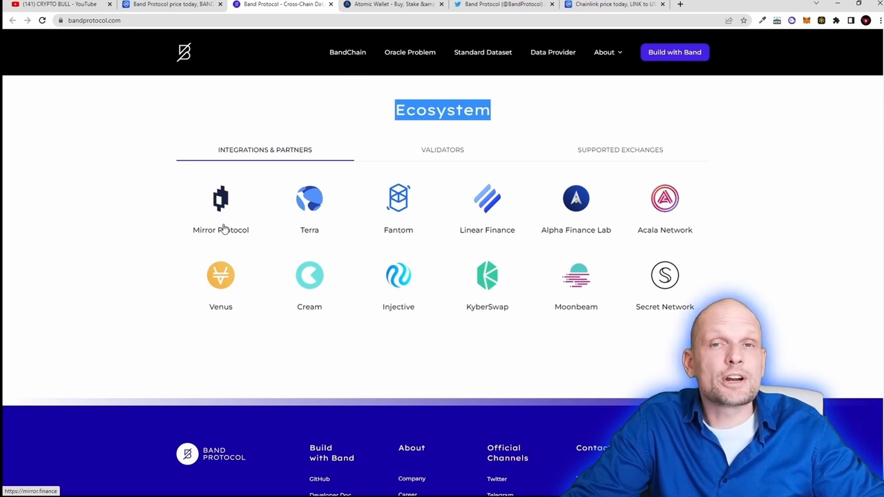
mouse_move(223, 247)
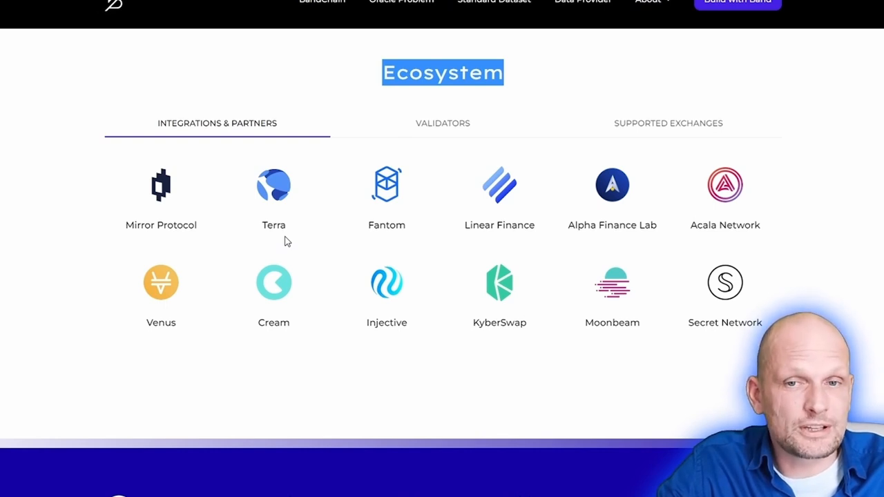
mouse_move(386, 234)
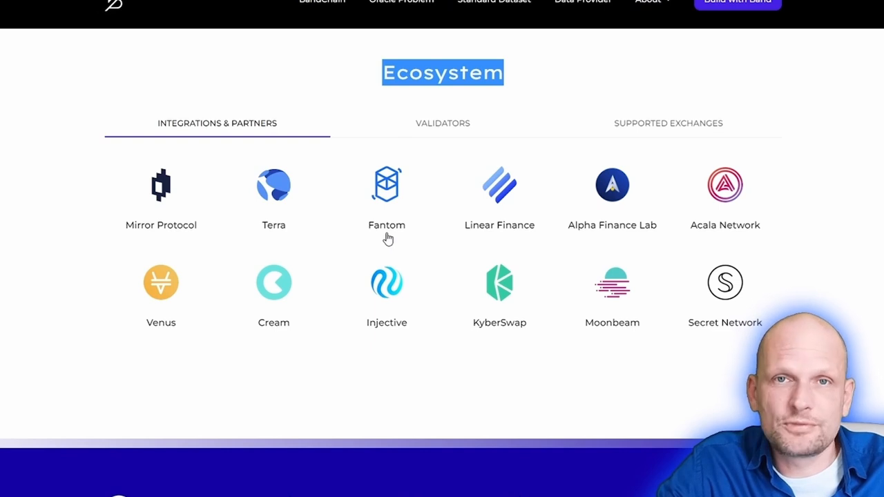
mouse_move(522, 239)
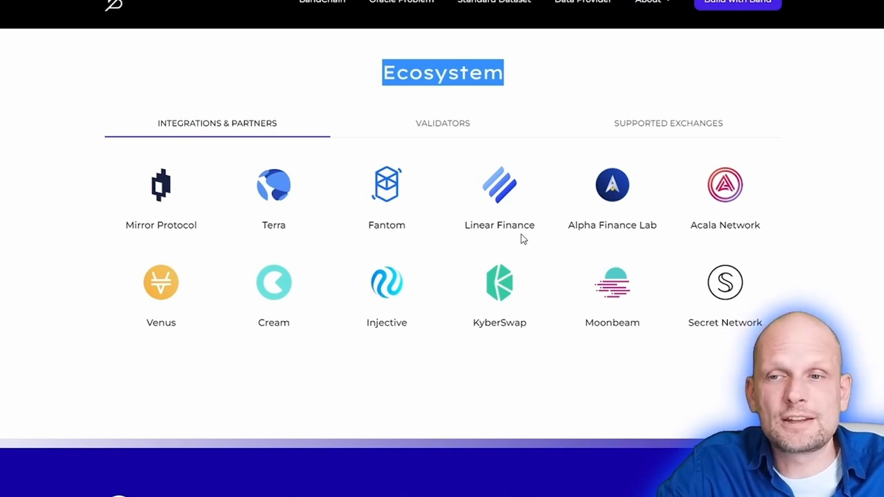
mouse_move(737, 237)
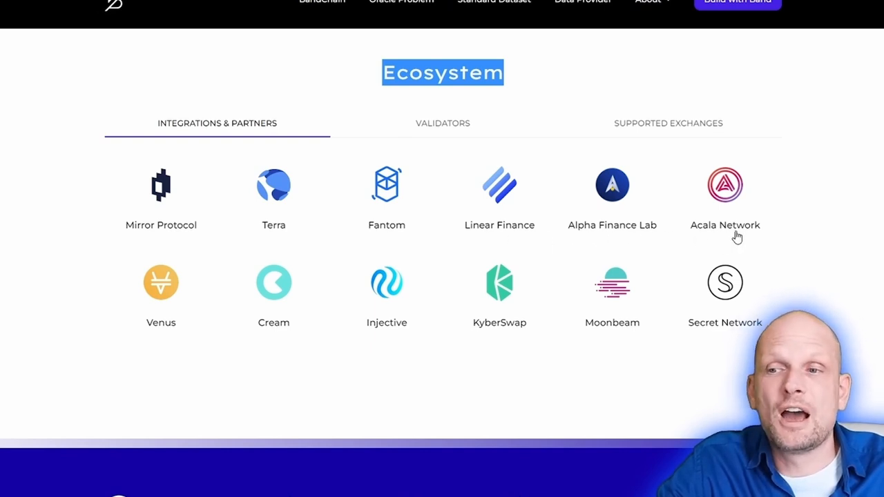
mouse_move(402, 332)
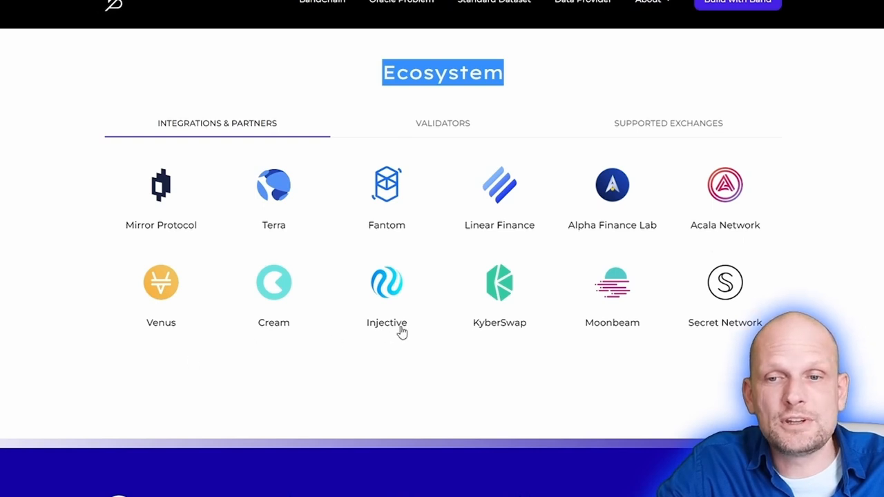
mouse_move(578, 335)
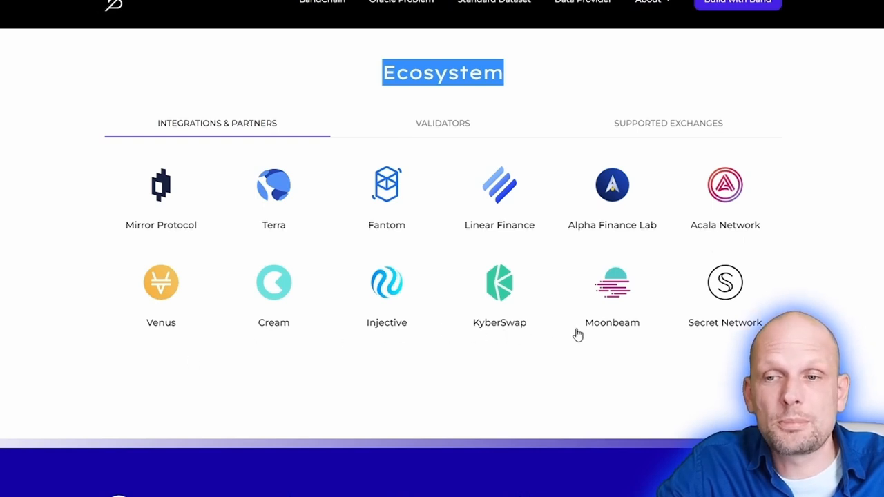
mouse_move(523, 291)
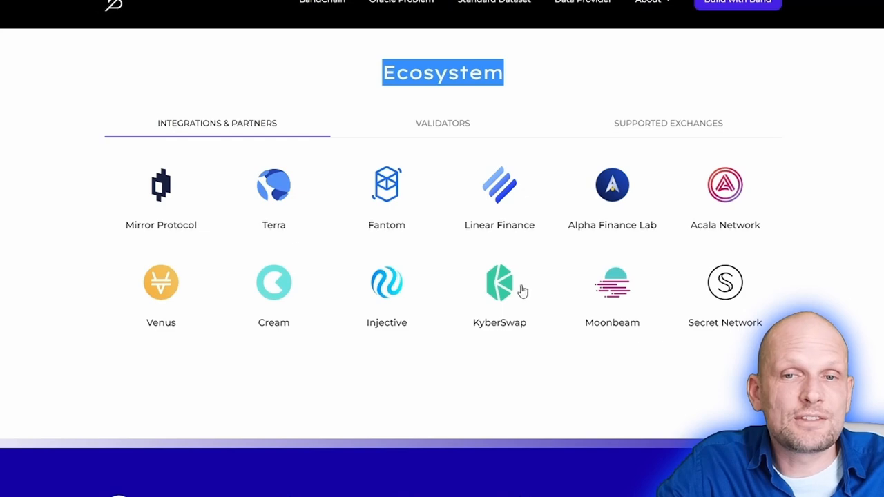
mouse_move(304, 294)
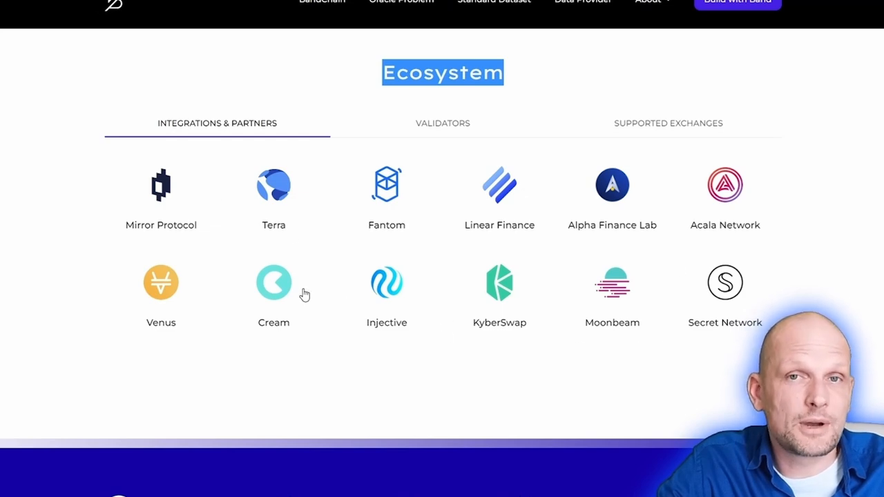
scroll("down", 3)
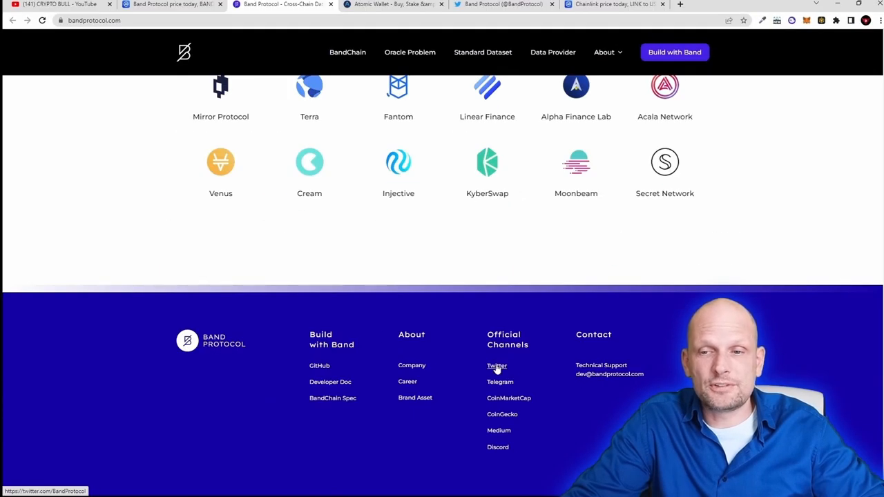
Open Band Protocol's Twitter from the footer and read its pinned 2021 recap tweet.
left_click(496, 365)
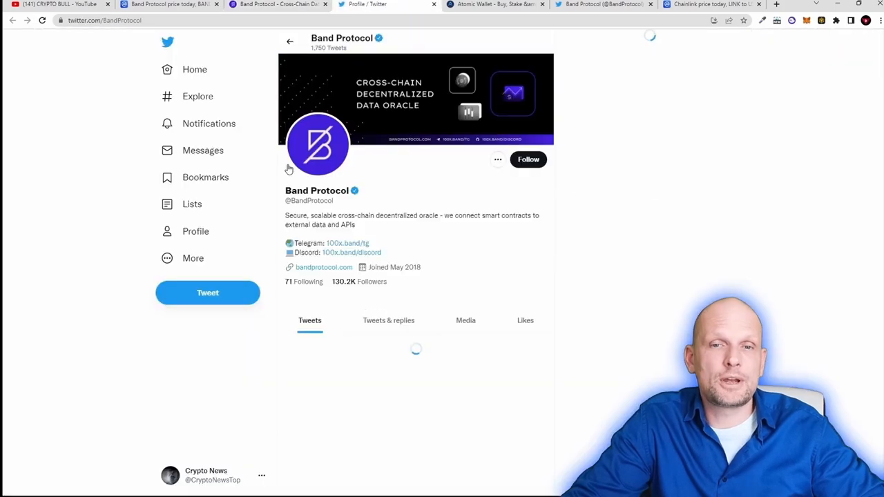
scroll("down", 3)
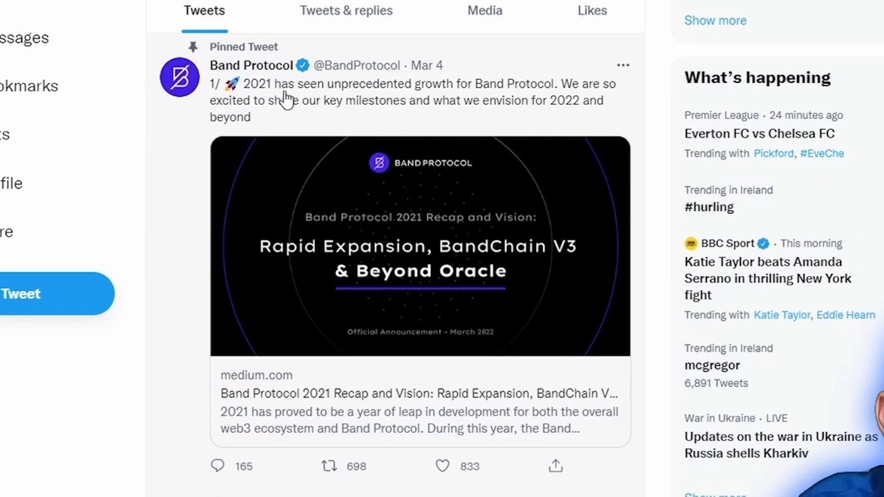
mouse_move(289, 106)
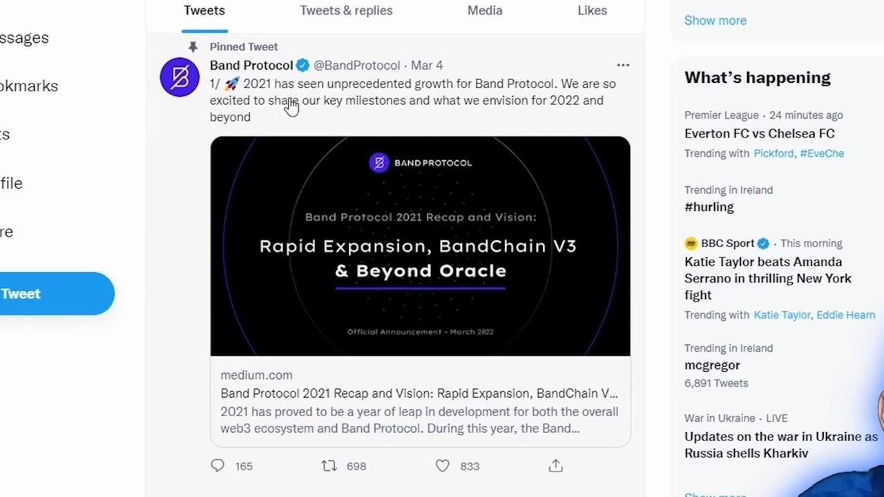
mouse_move(525, 250)
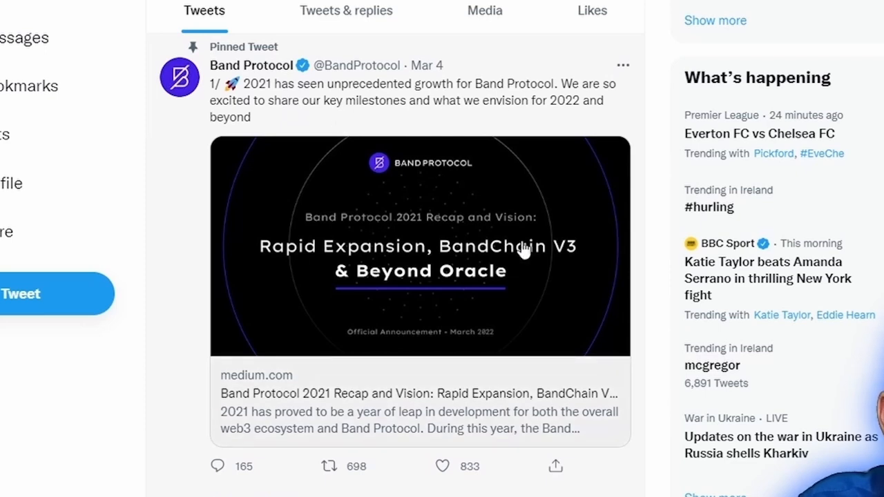
mouse_move(449, 271)
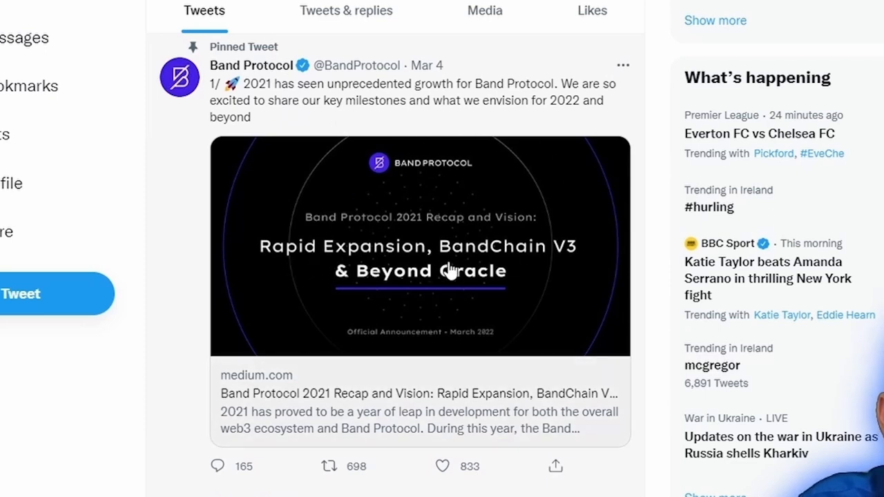
mouse_move(574, 272)
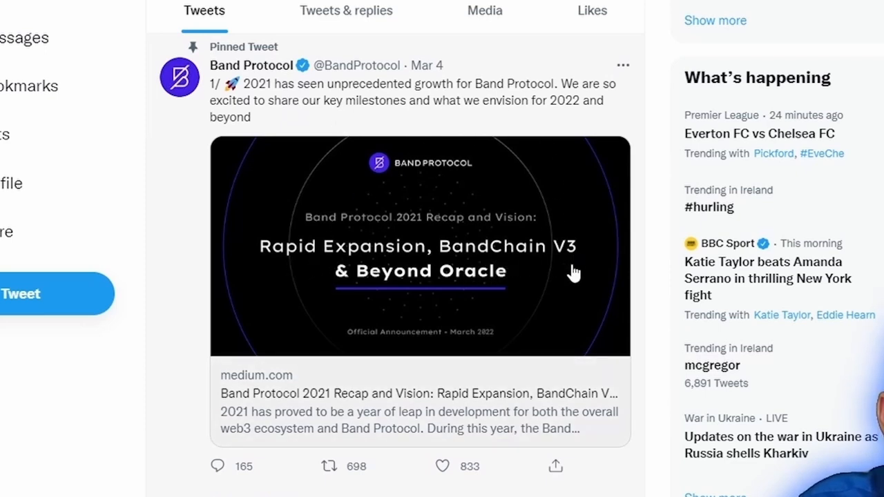
mouse_move(516, 290)
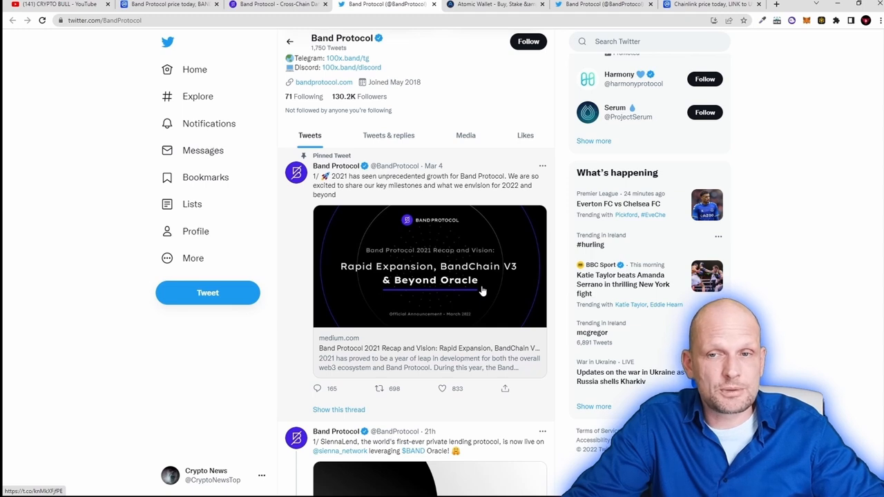
mouse_move(362, 125)
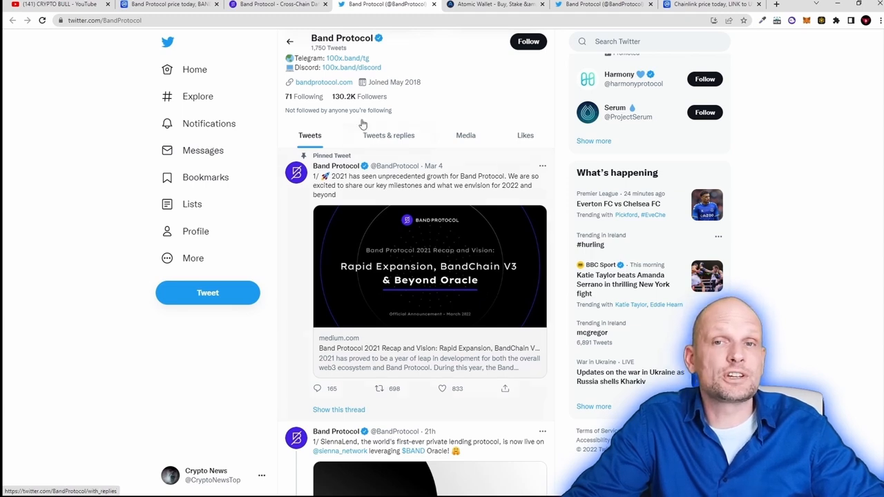
mouse_move(276, 4)
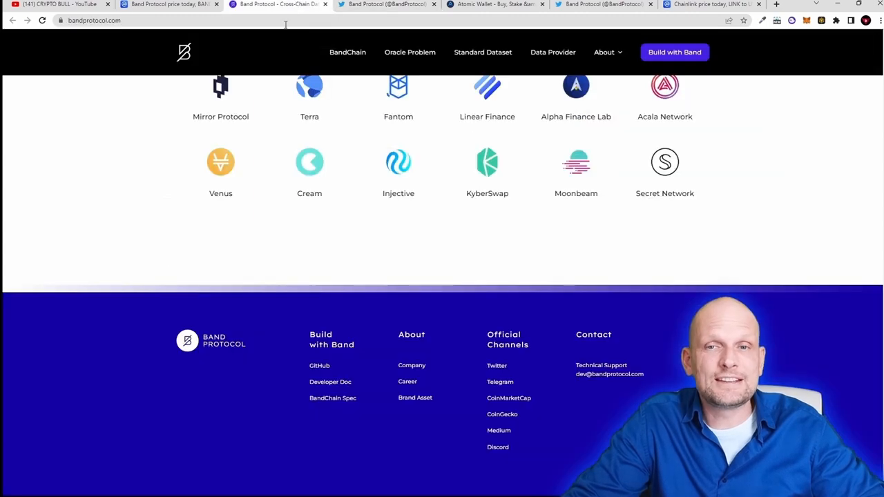
Scroll back to Quick access products and launch CosmoScan under BandChain Explorer.
scroll("up", 3)
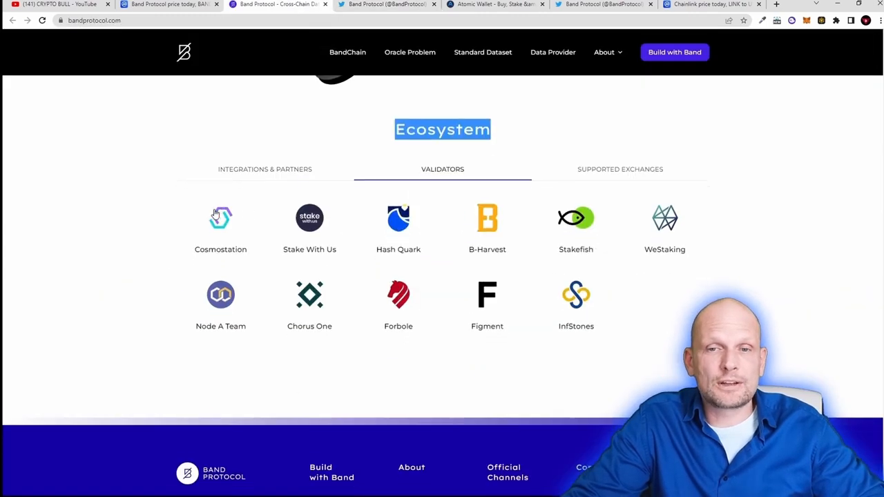
scroll("up", 3)
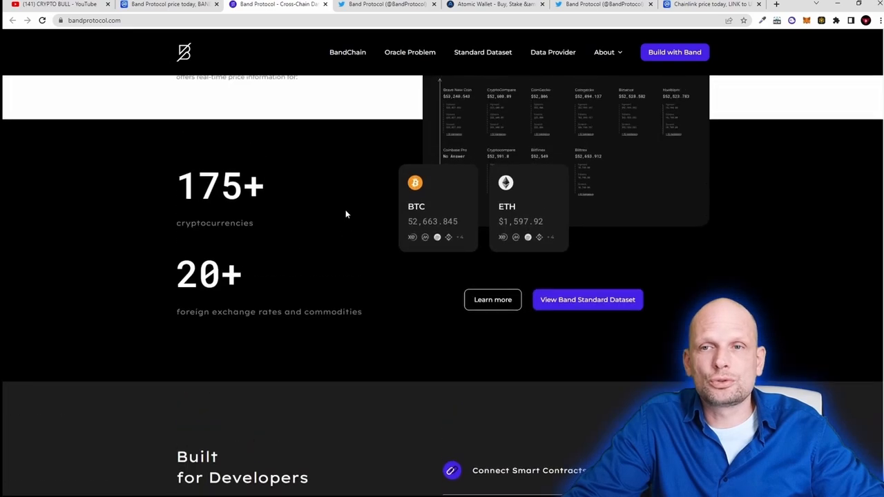
scroll("down", 3)
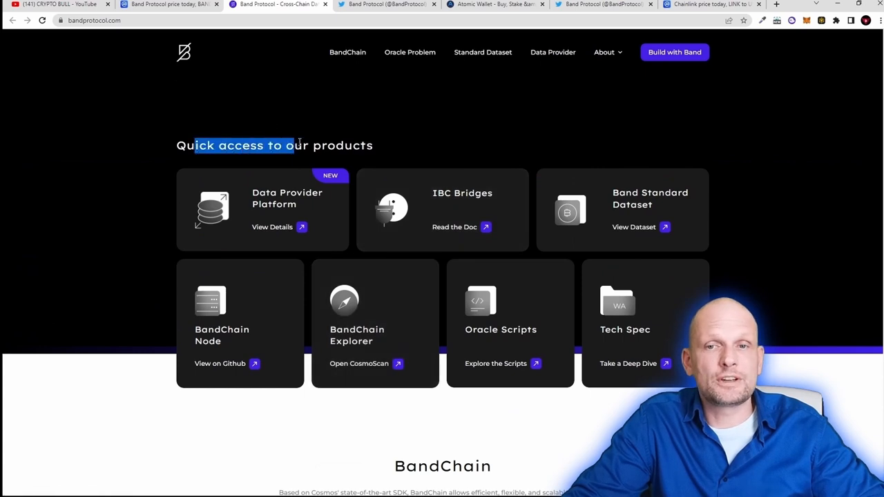
left_click(358, 363)
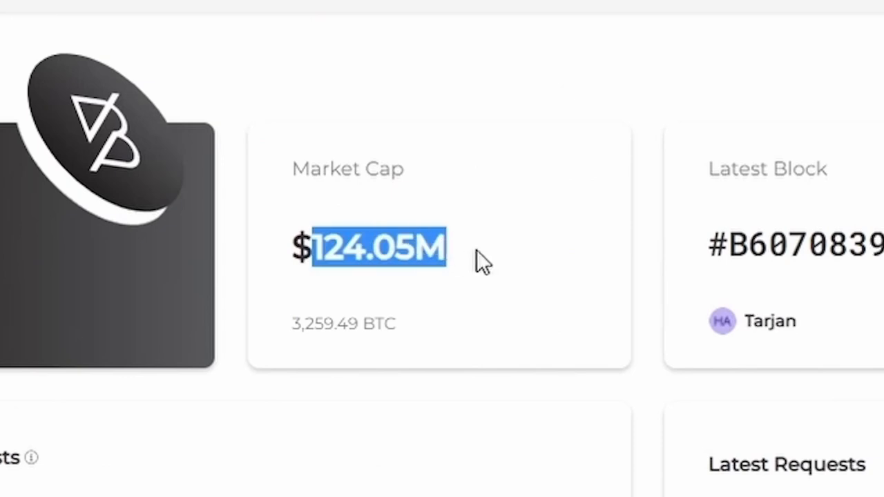
mouse_move(480, 266)
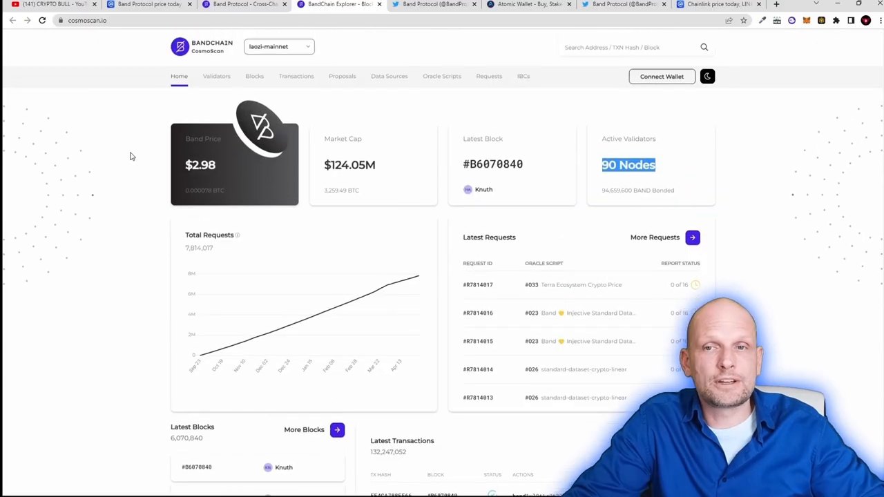
mouse_move(216, 76)
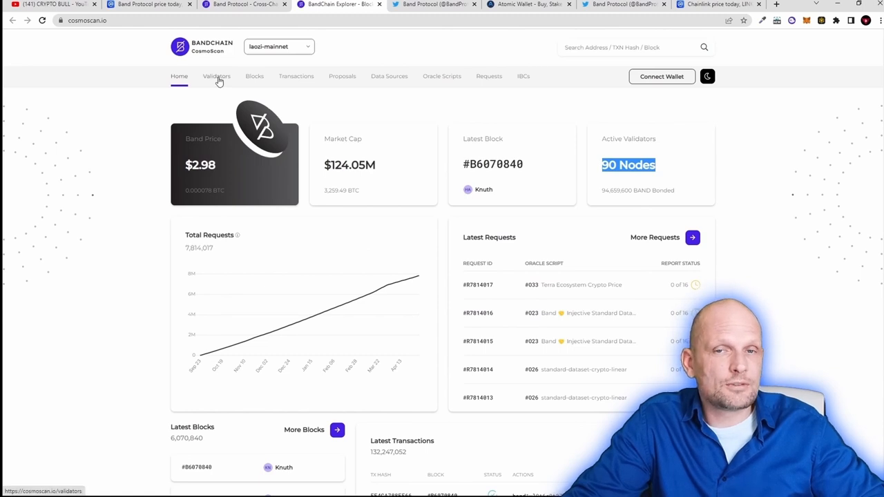
Browse CosmoScan's Validators list and open Atomic Wallet, ranked 21.
left_click(216, 76)
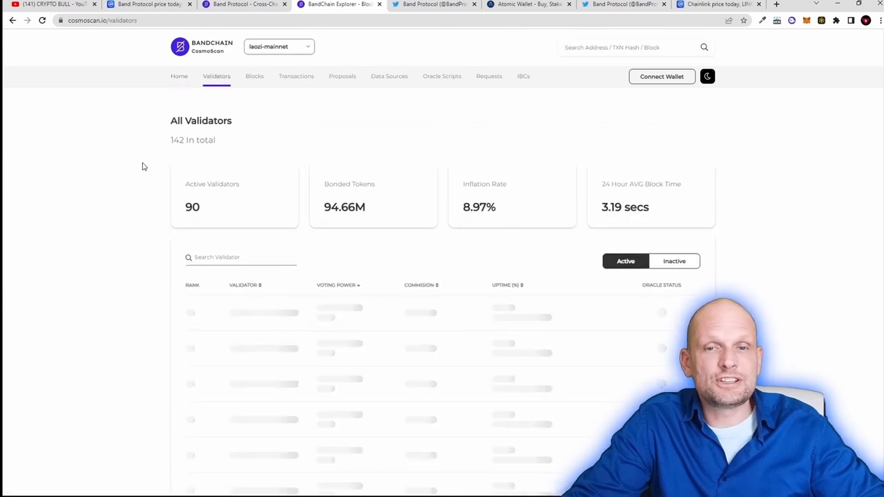
scroll("down", 3)
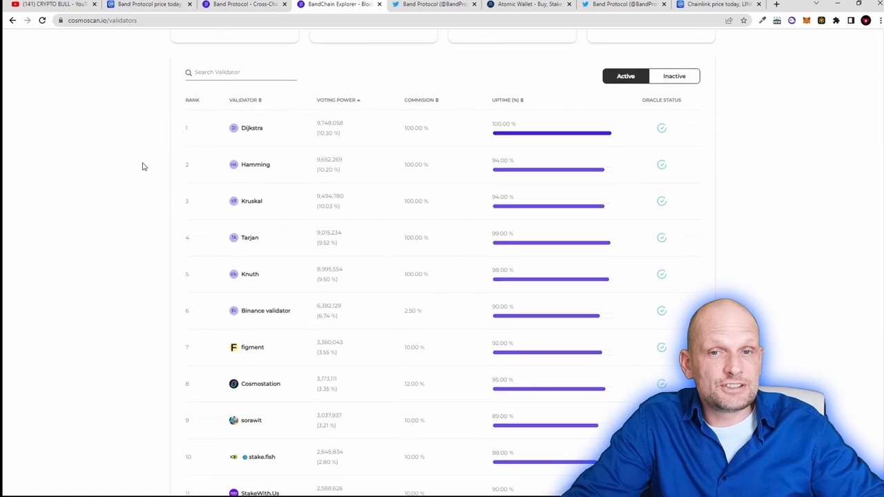
scroll("up", 3)
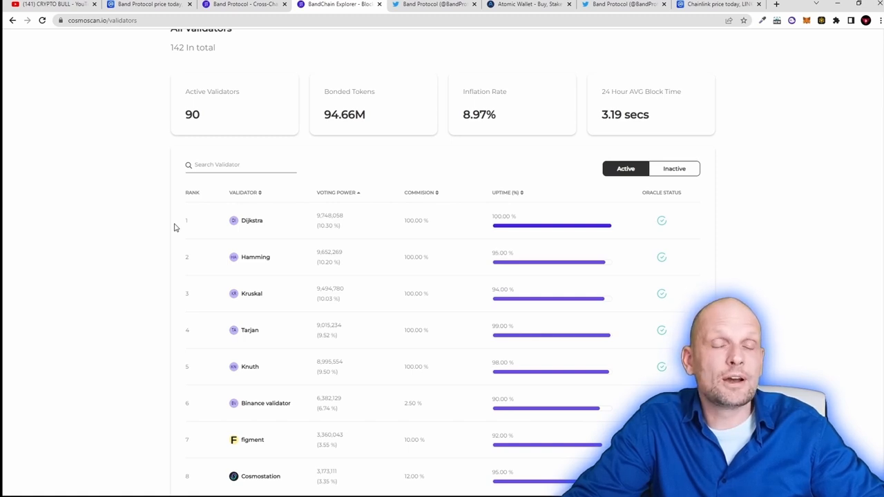
scroll("up", 3)
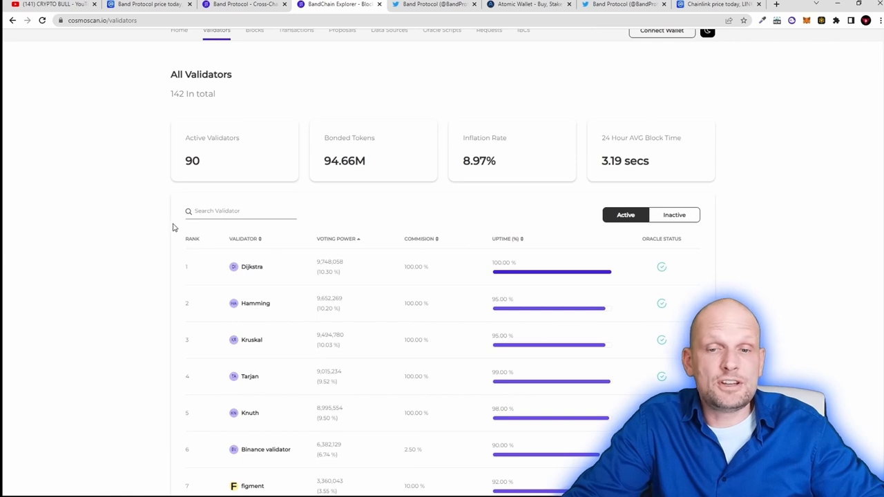
scroll("down", 3)
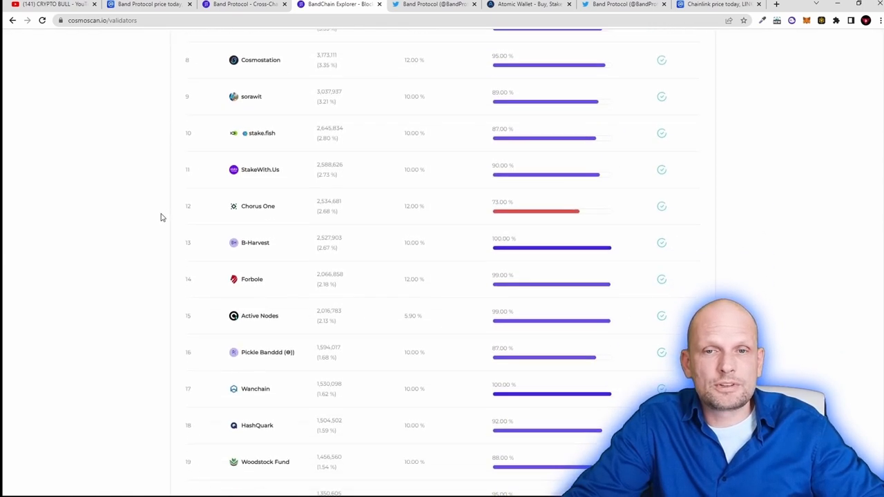
scroll("down", 3)
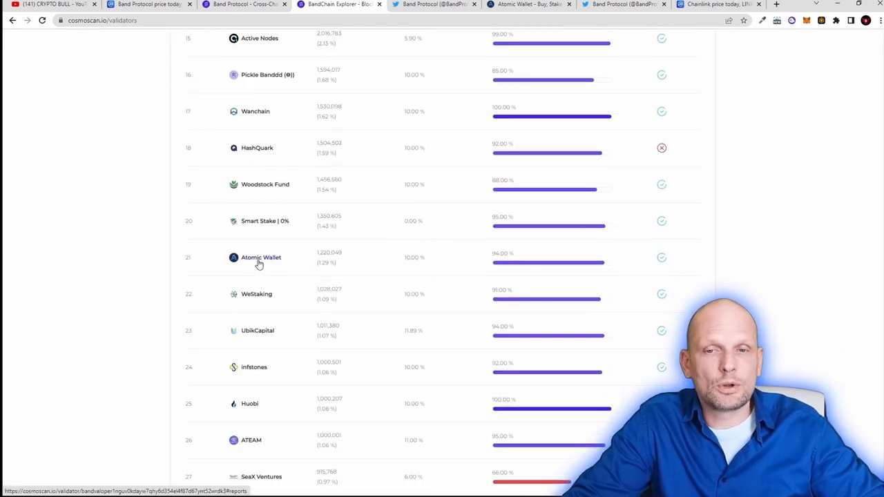
left_click(261, 257)
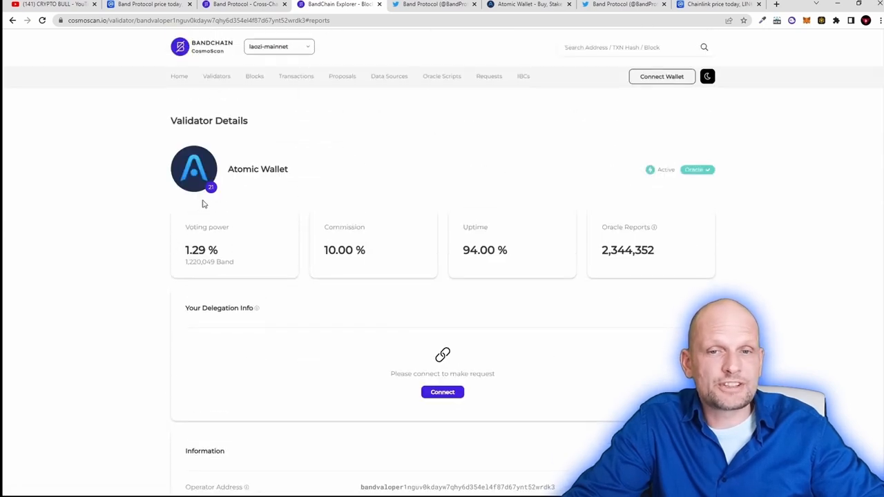
double_click(201, 250)
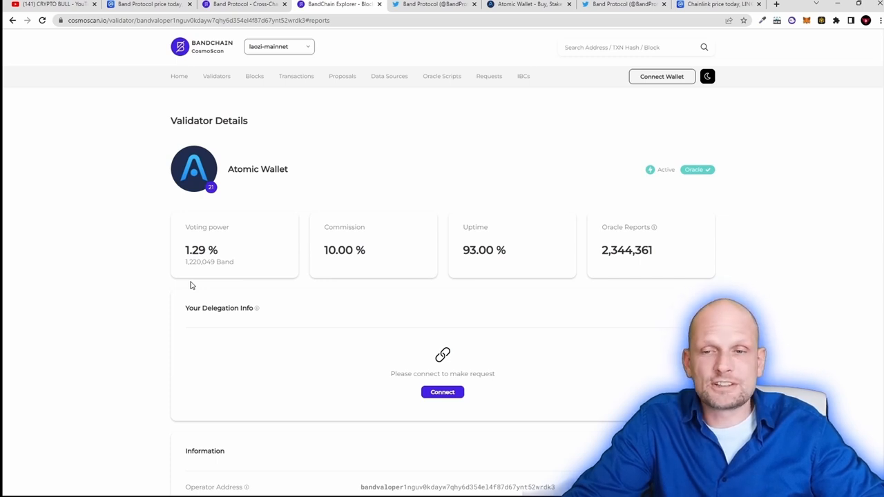
scroll("down", 3)
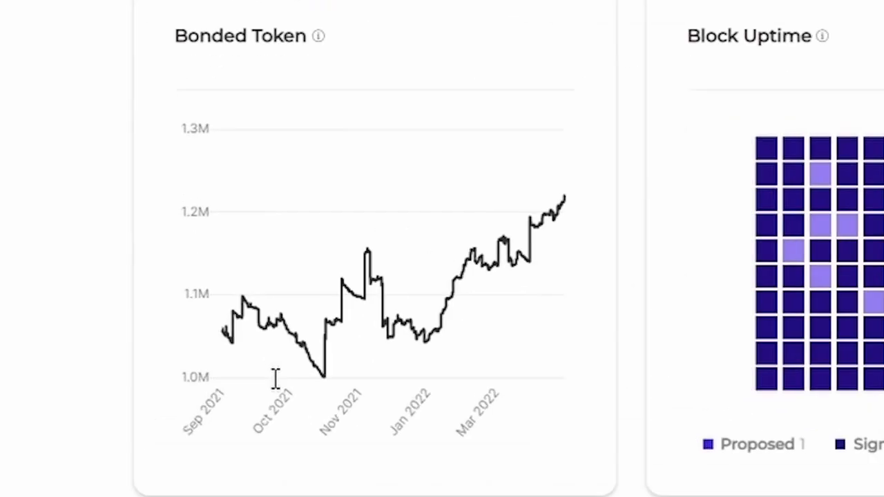
mouse_move(508, 248)
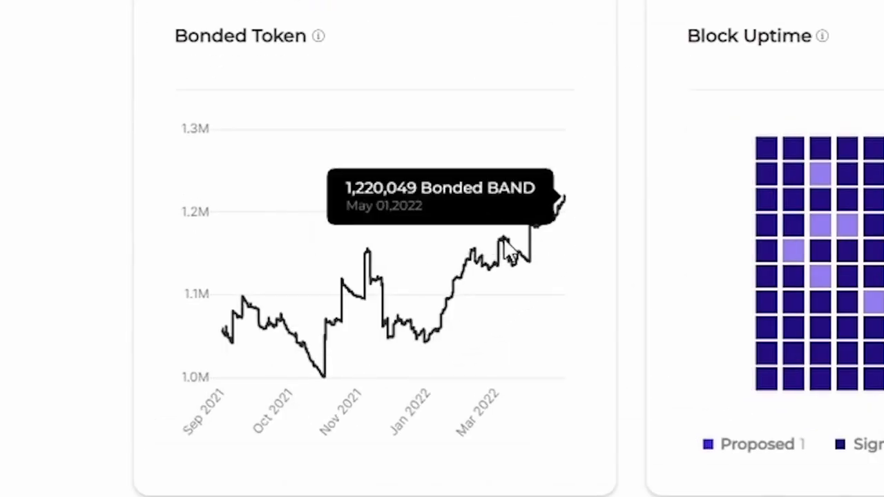
mouse_move(563, 239)
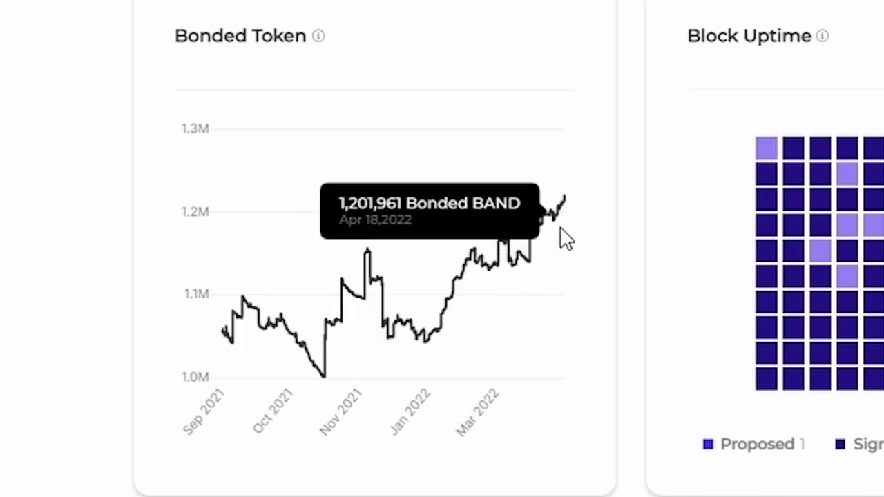
mouse_move(566, 221)
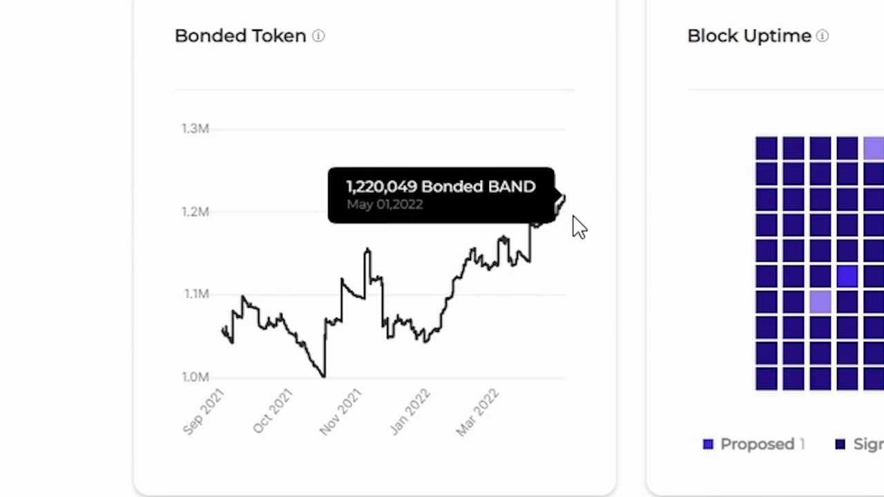
mouse_move(548, 245)
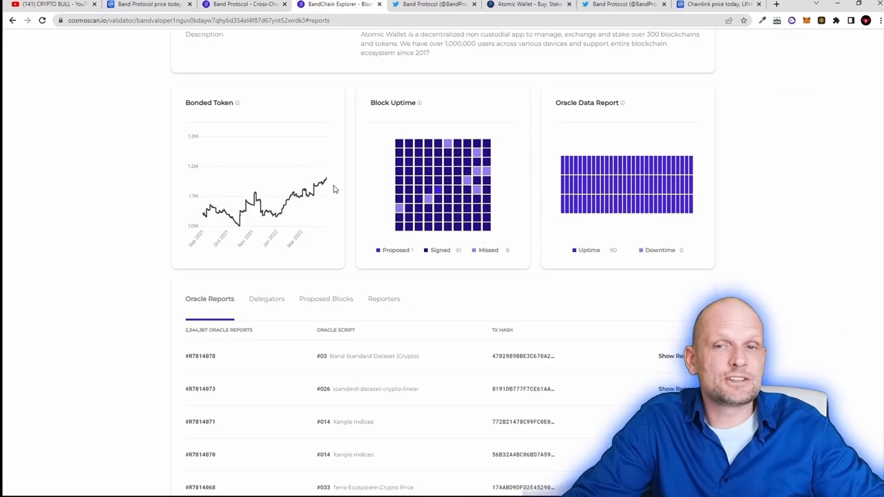
scroll("up", 3)
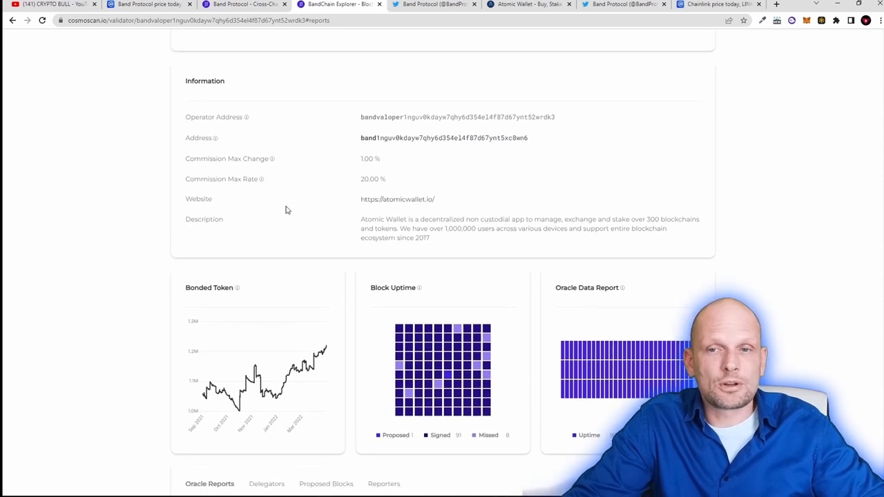
double_click(198, 199)
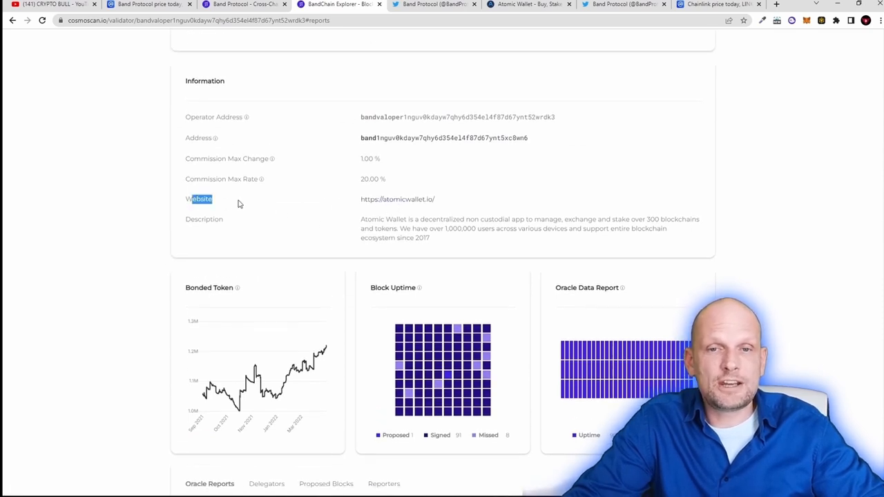
left_click(397, 199)
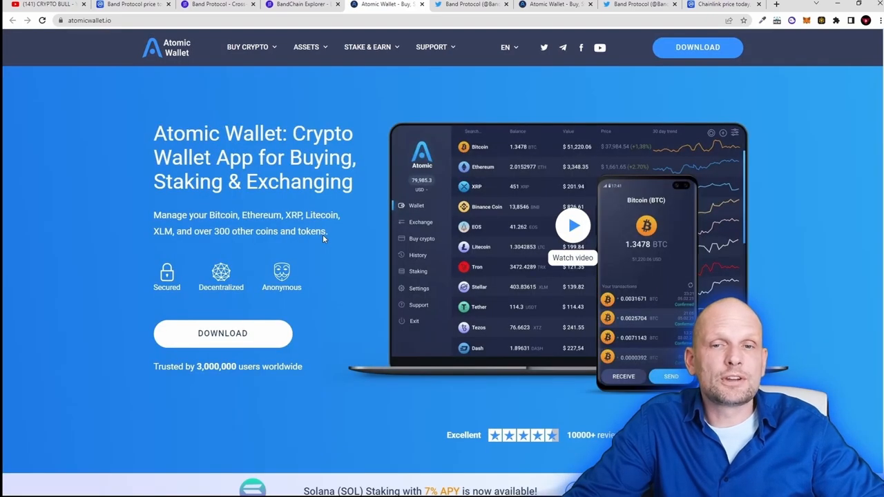
Scroll atomicwallet.io to Supported assets, then return to the bandprotocol.com tab.
scroll("down", 3)
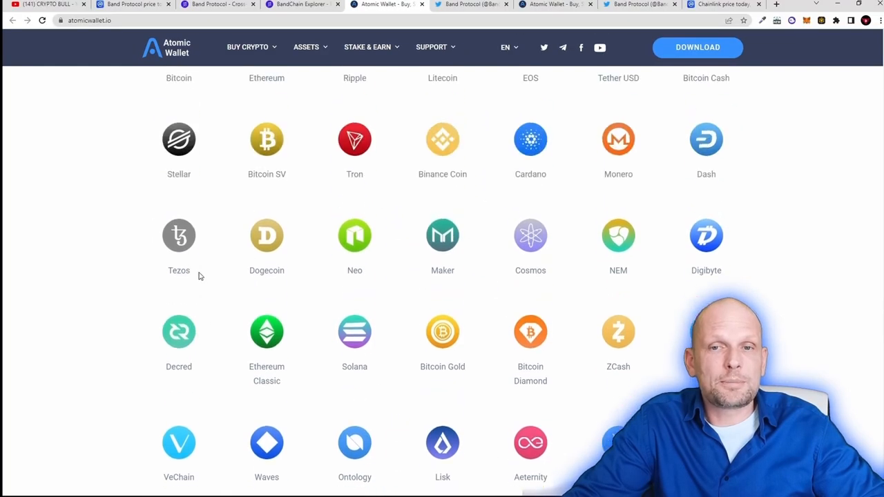
scroll("up", 3)
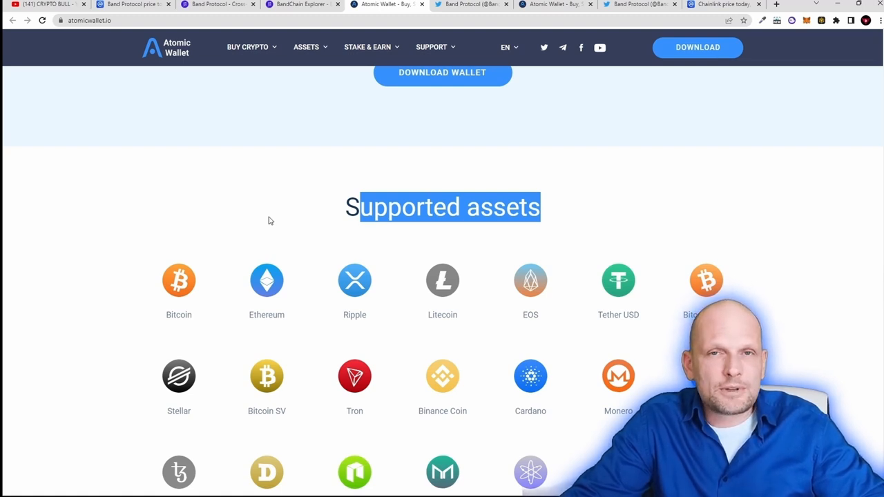
mouse_move(265, 214)
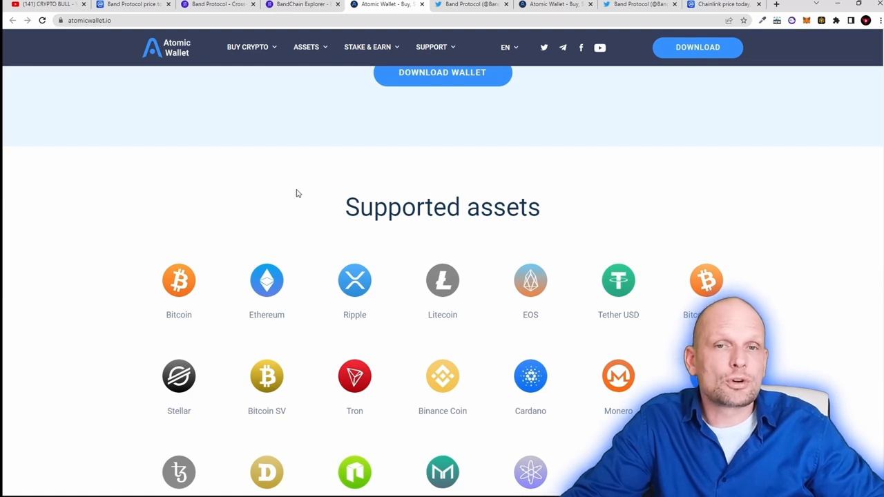
left_click(217, 4)
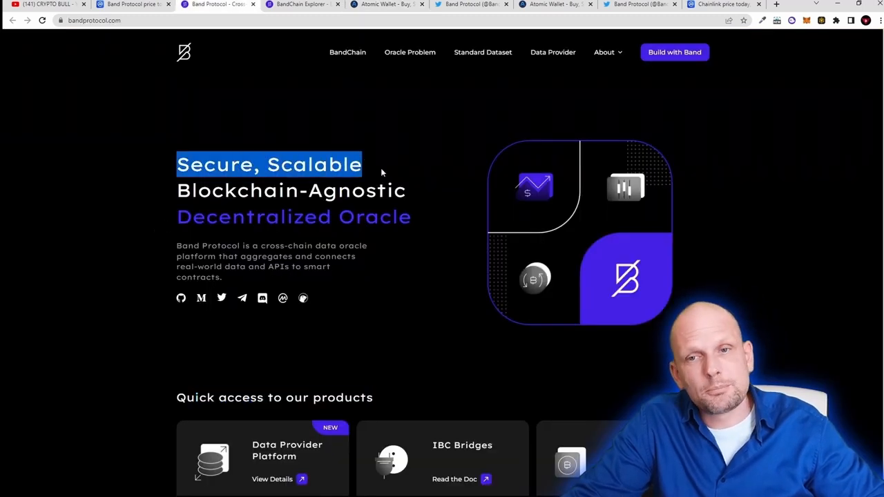